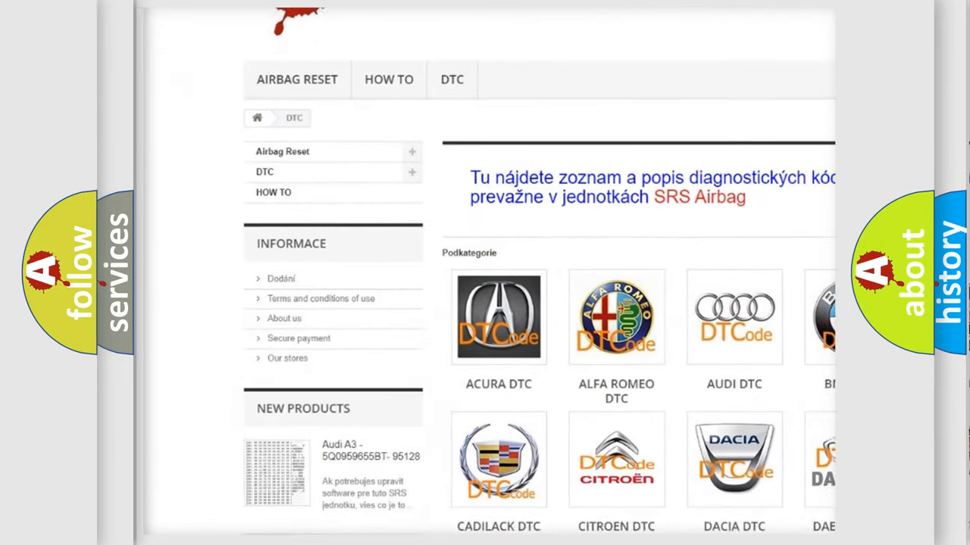
{"action": "scroll", "scroll_direction": "down", "scroll_amount": 3}
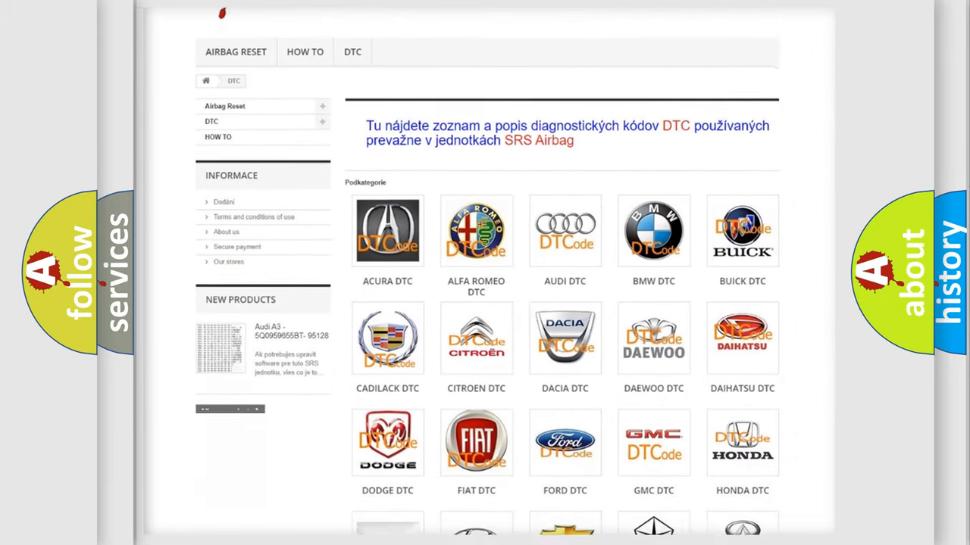
{"action": "scroll", "scroll_direction": "down", "scroll_amount": 3}
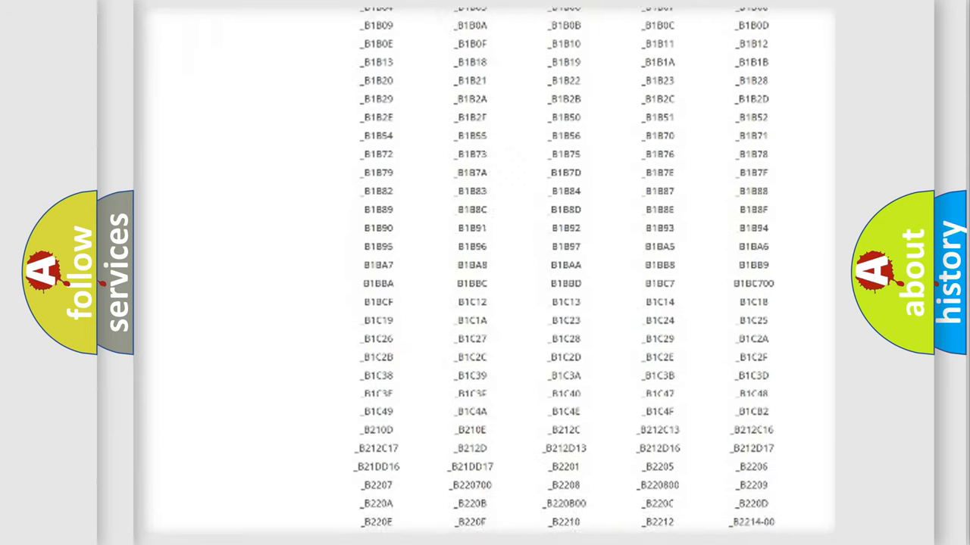
{"action": "scroll", "scroll_direction": "down", "scroll_amount": 3}
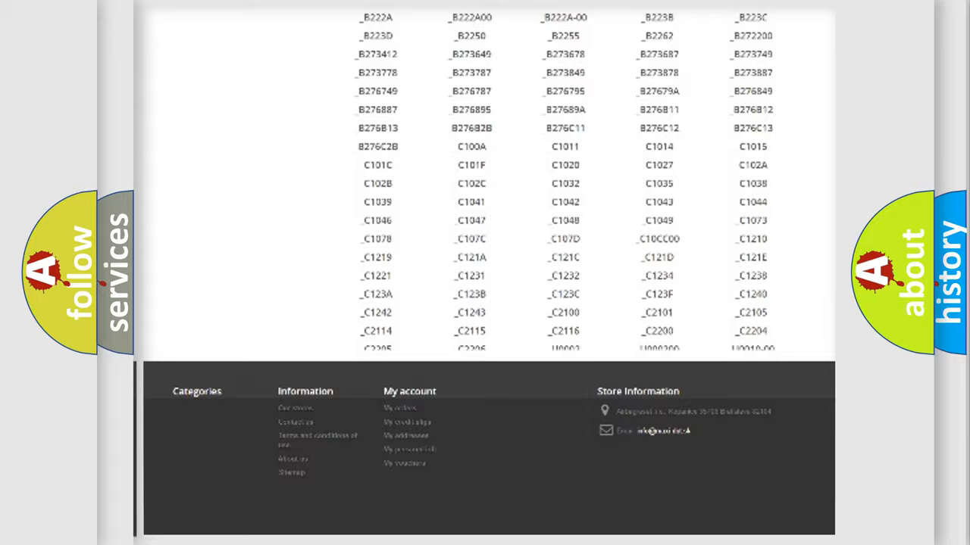
{"action": "scroll", "scroll_direction": "up", "scroll_amount": 3}
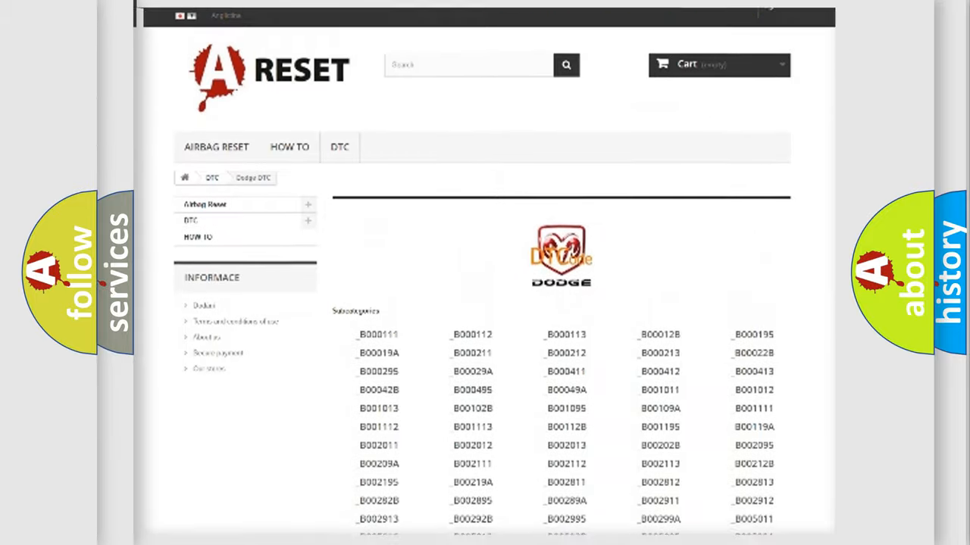